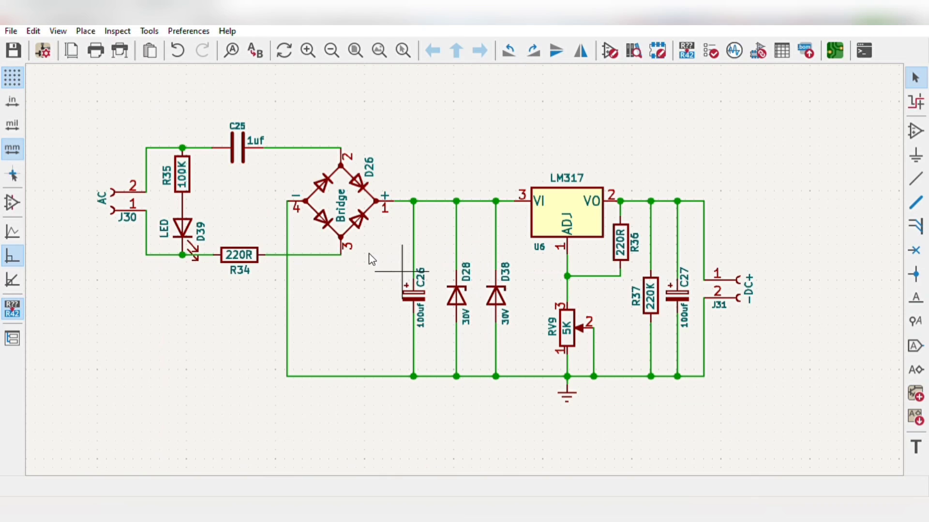
{"action": "mouse_move", "coordinate": [308, 222]}
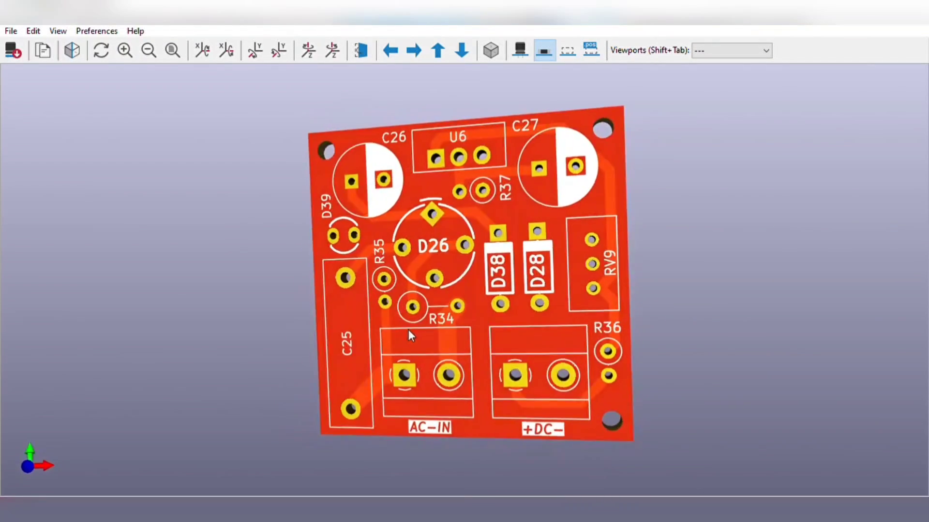
Step: Select the JLCPCB sign-up link in the video description
{"action": "left_click", "coordinate": [172, 51]}
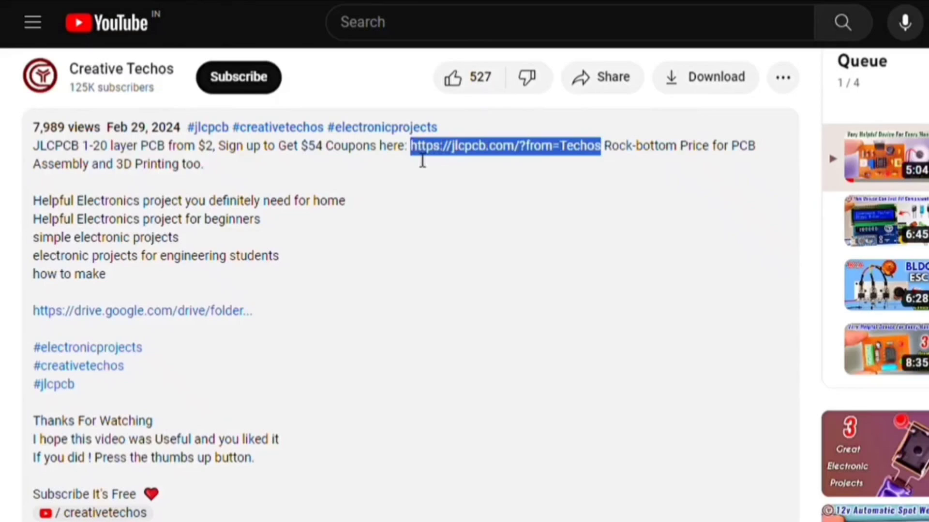
{"action": "mouse_move", "coordinate": [521, 186]}
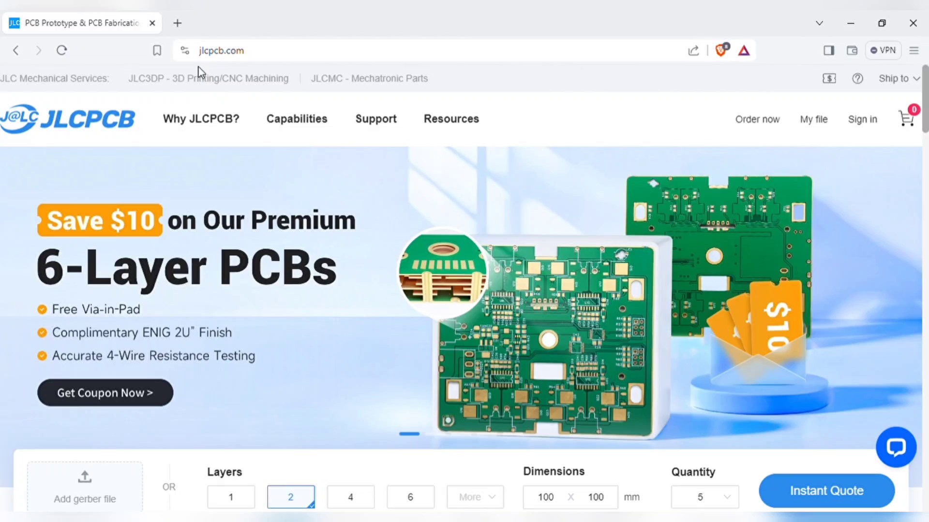
Step: Upload the zipped Gerber file via 'Add gerber file' on the JLCPCB homepage
{"action": "scroll", "scroll_direction": "down", "scroll_amount": 3}
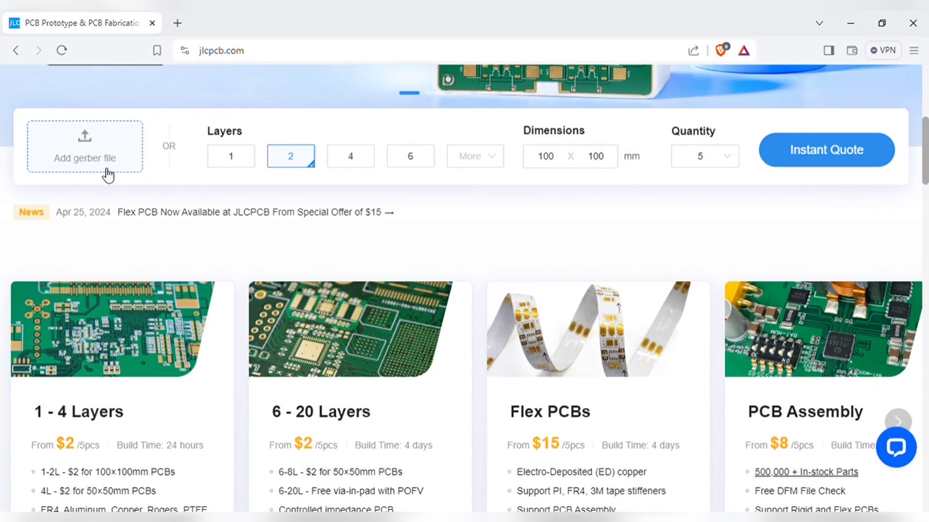
{"action": "left_click", "coordinate": [85, 146]}
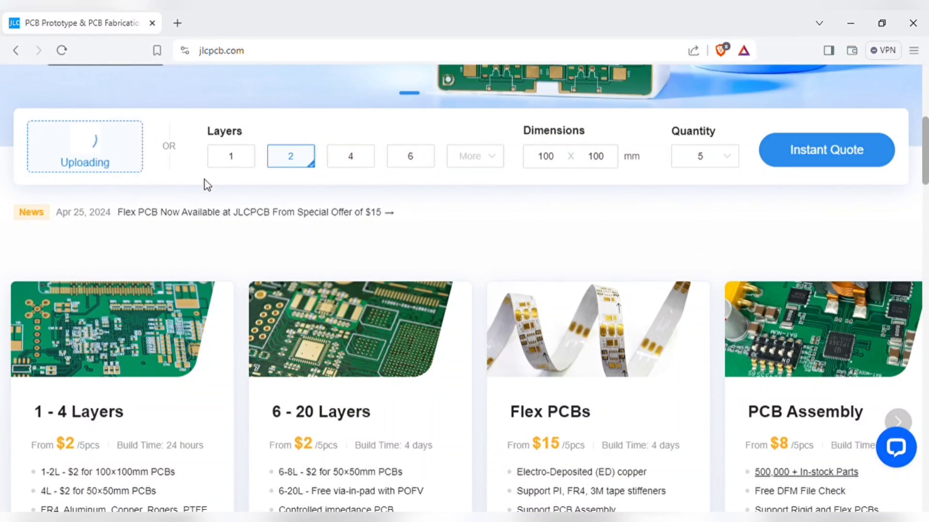
{"action": "left_click", "coordinate": [826, 149]}
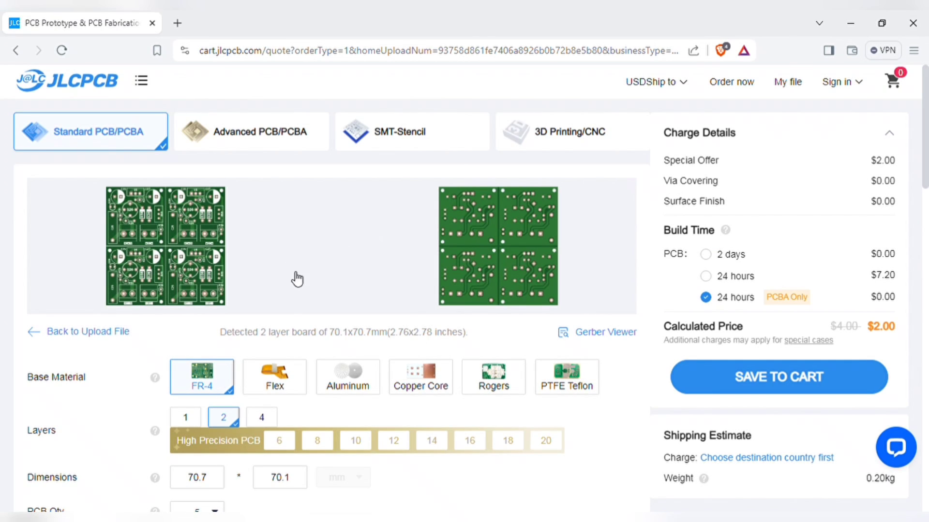
Step: Scroll past the detected 2-layer 70.1×70.7 mm $2.00 board to PCB Specifications
{"action": "scroll", "scroll_direction": "down", "scroll_amount": 3}
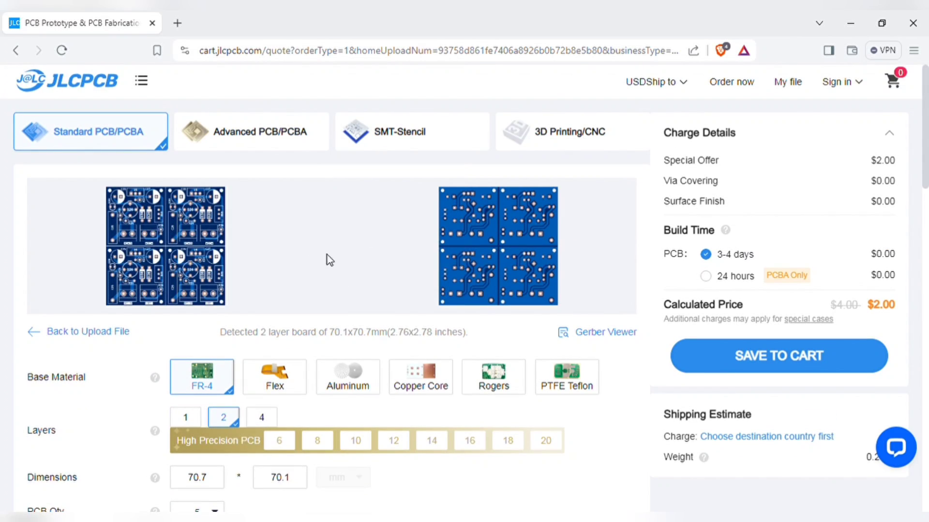
{"action": "scroll", "scroll_direction": "down", "scroll_amount": 3}
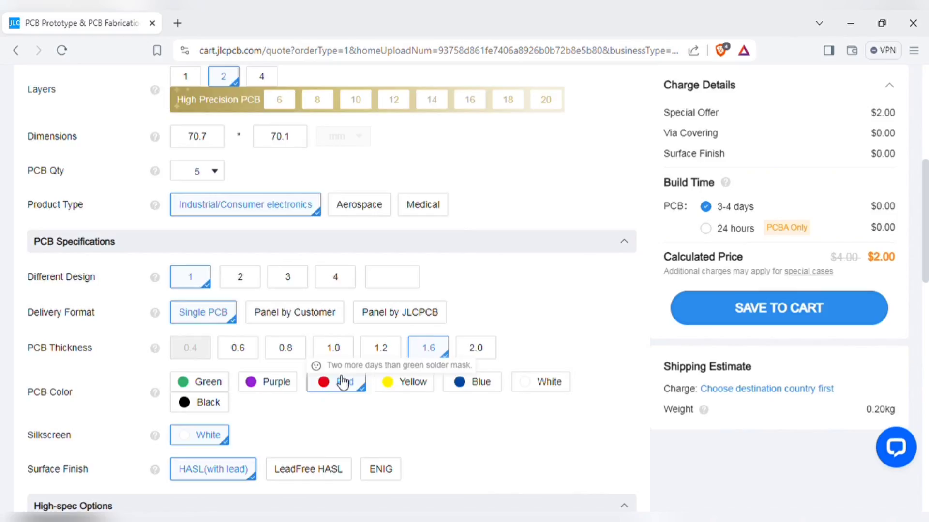